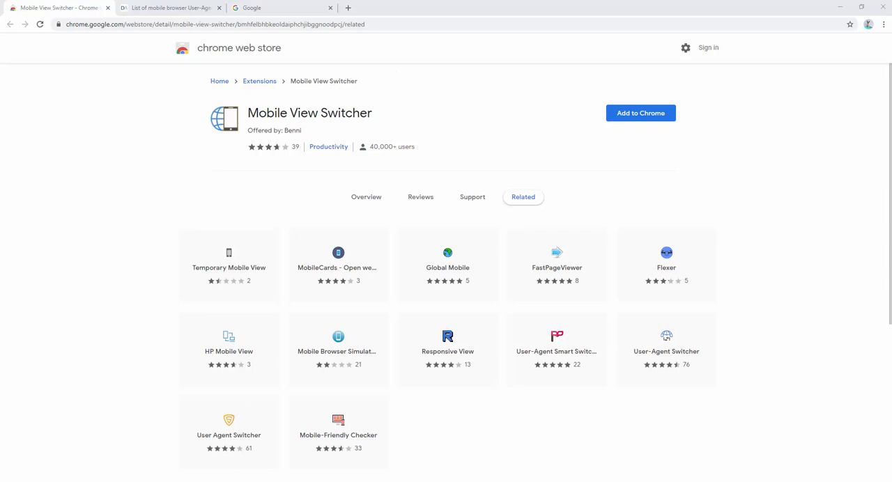
{"action": "mouse_move", "coordinate": [642, 138]}
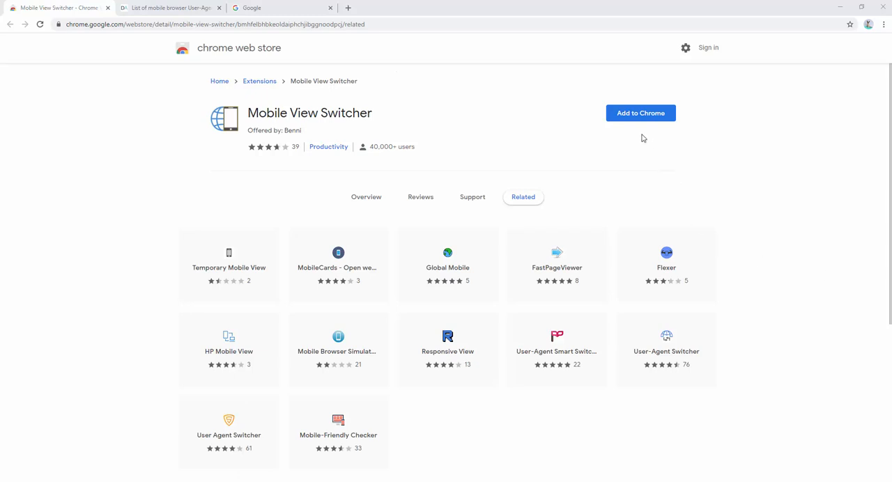
- Add Mobile View Switcher to Chrome from the Web Store and pin it via the Extensions menu
{"action": "left_click", "coordinate": [640, 113]}
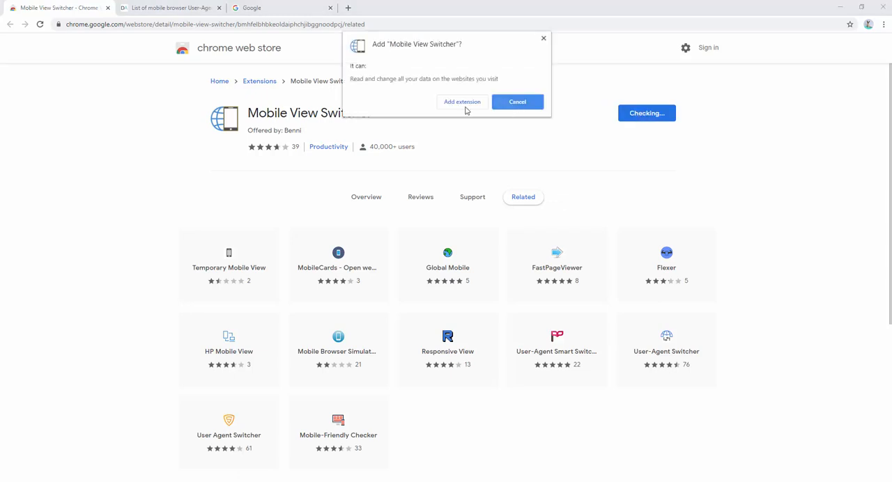
{"action": "left_click", "coordinate": [462, 102]}
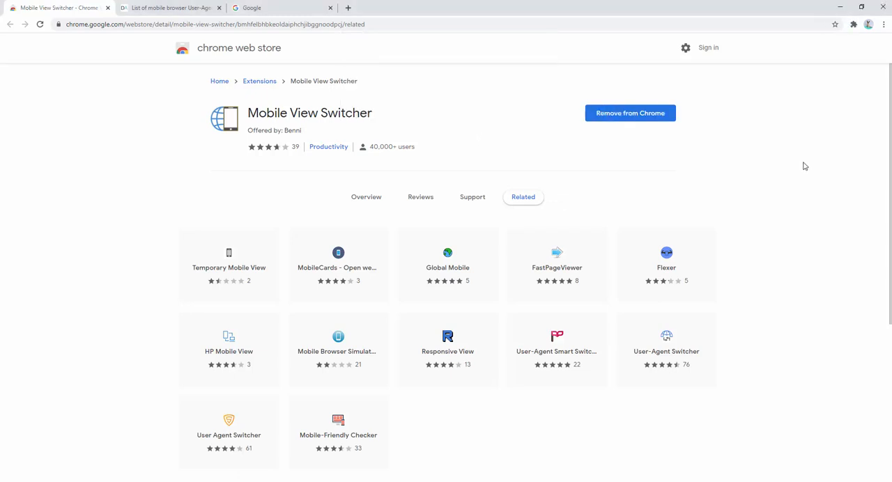
{"action": "left_click", "coordinate": [851, 27]}
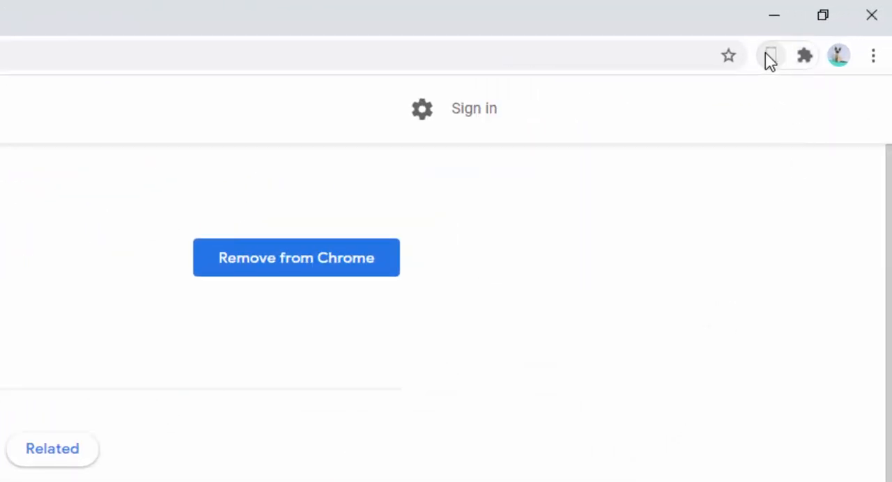
{"action": "mouse_move", "coordinate": [771, 56]}
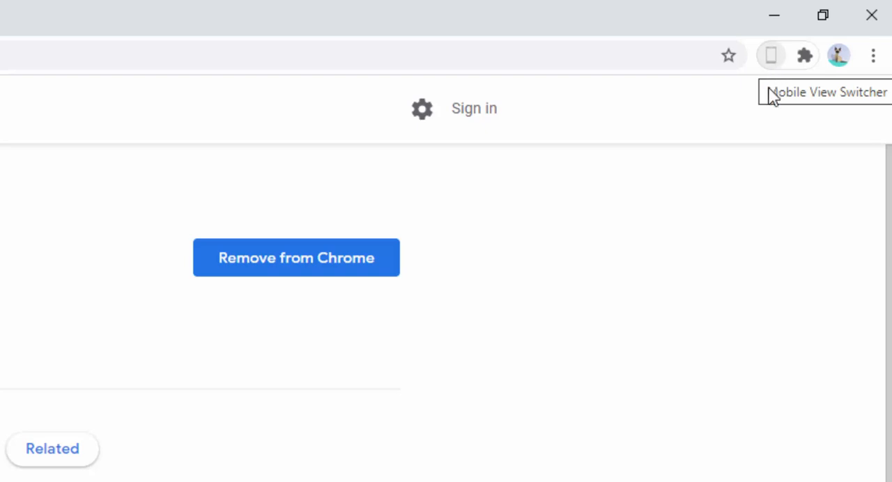
{"action": "mouse_move", "coordinate": [571, 345]}
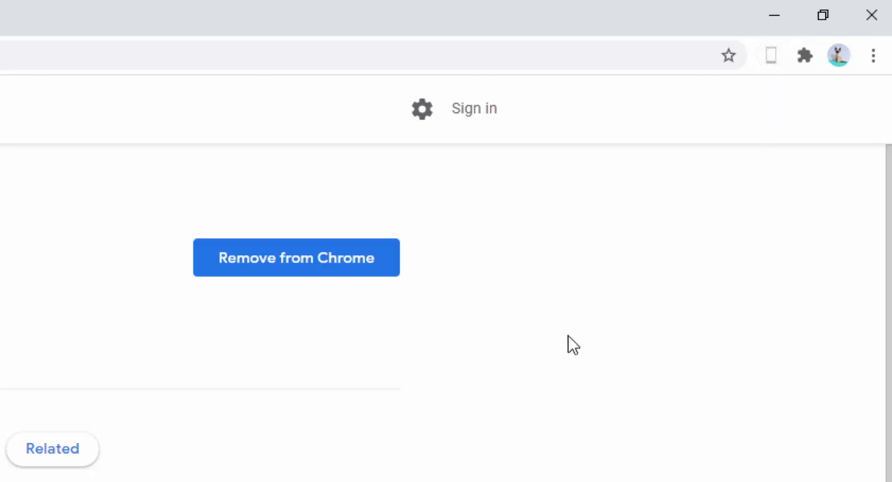
{"action": "mouse_move", "coordinate": [570, 347]}
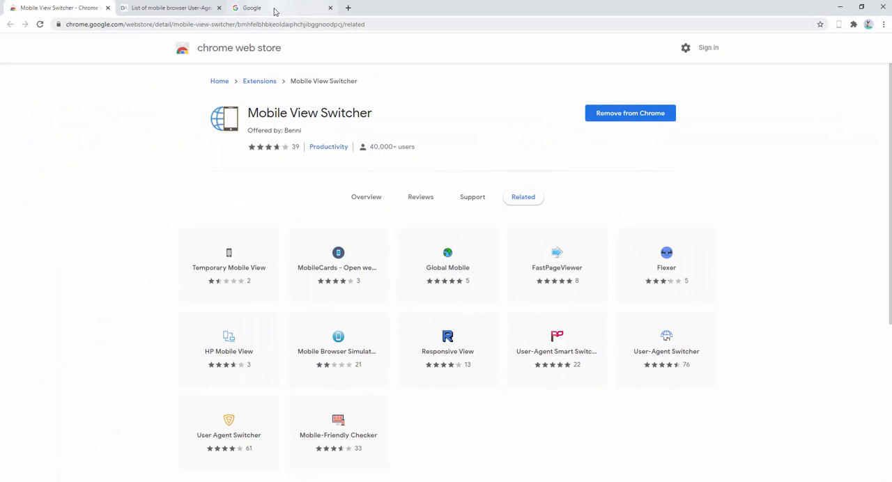
- On the Google tab, search for "search term" to get desktop results
{"action": "left_click", "coordinate": [265, 9]}
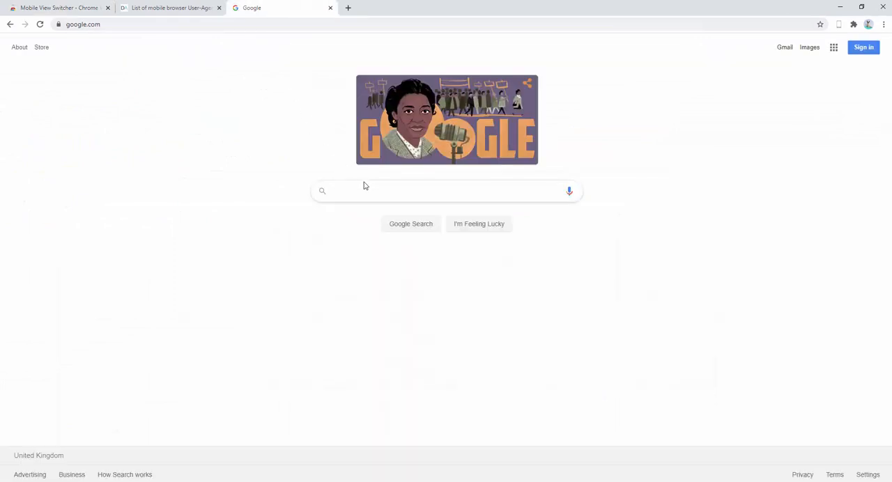
{"action": "left_click", "coordinate": [446, 190]}
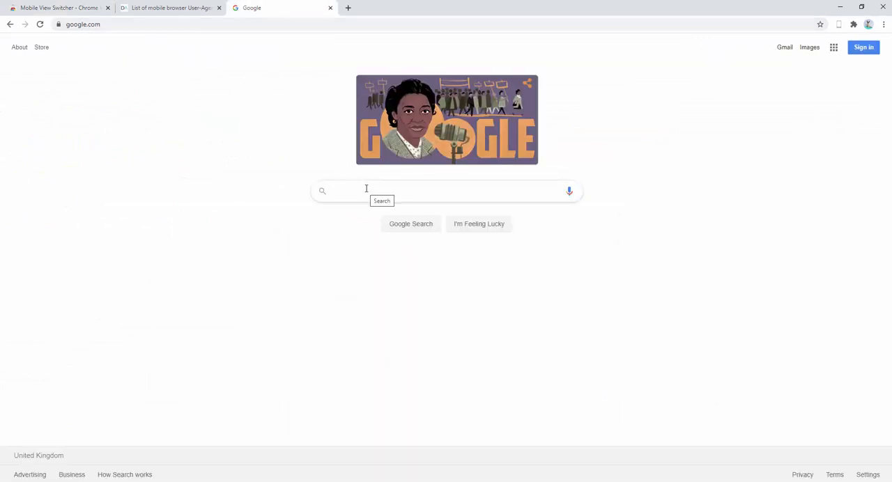
{"action": "type", "text": "search term"}
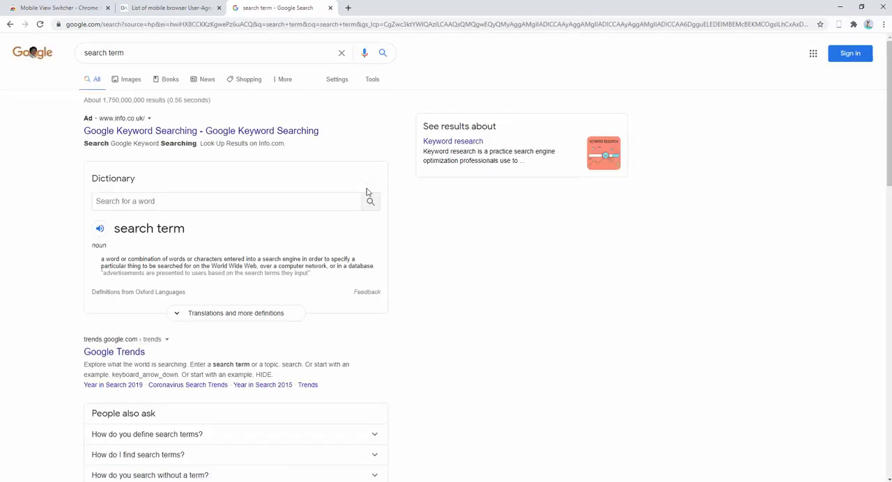
{"action": "mouse_move", "coordinate": [730, 103]}
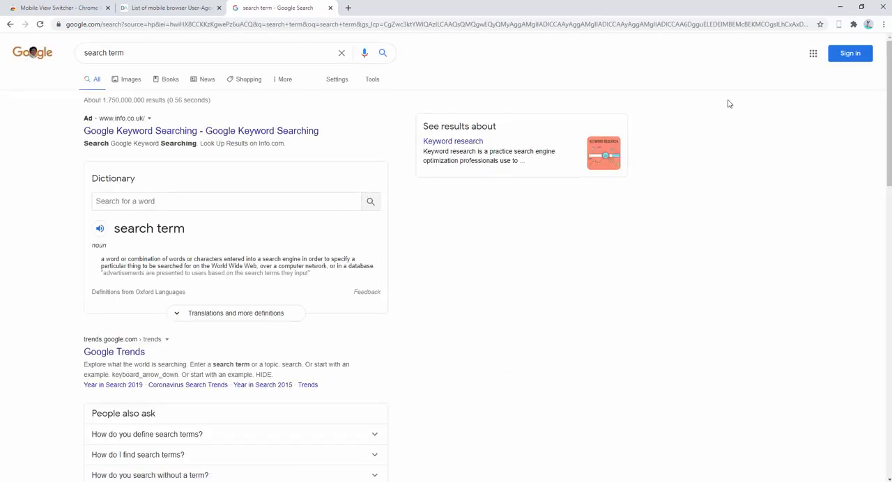
{"action": "mouse_move", "coordinate": [786, 79]}
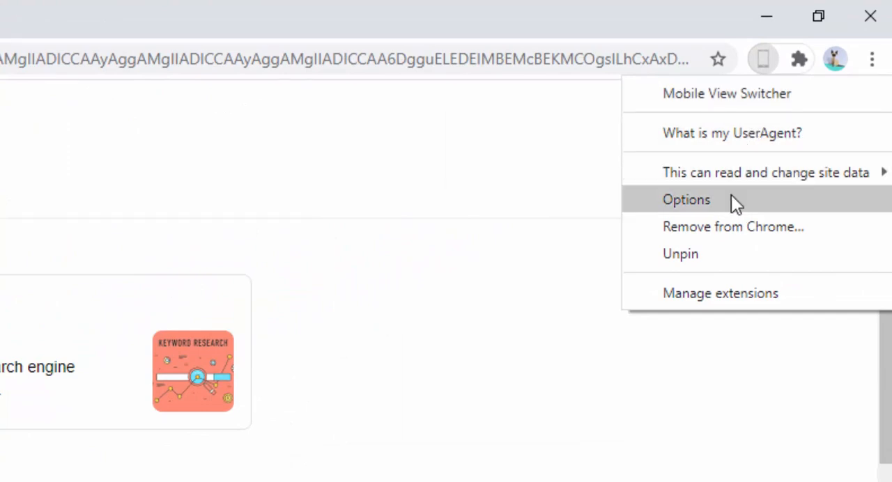
{"action": "mouse_move", "coordinate": [736, 210]}
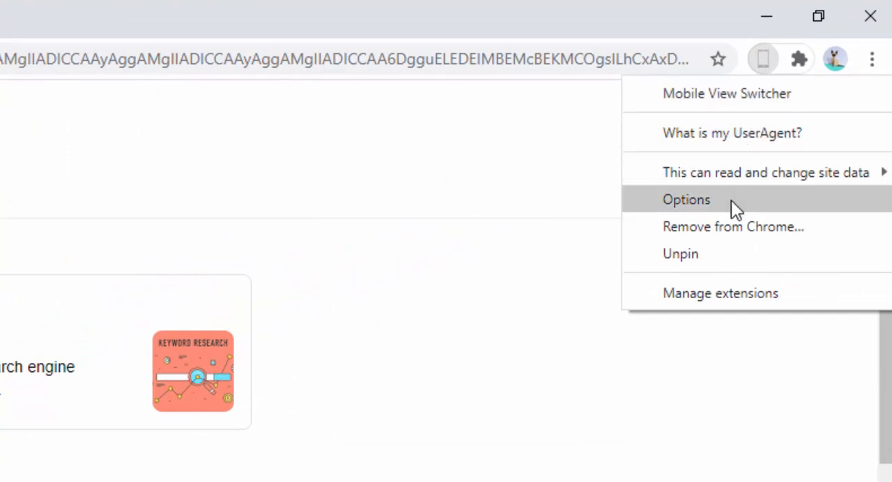
- Show the extension's Options page with its current iPhone user-agent string
{"action": "left_click", "coordinate": [686, 199]}
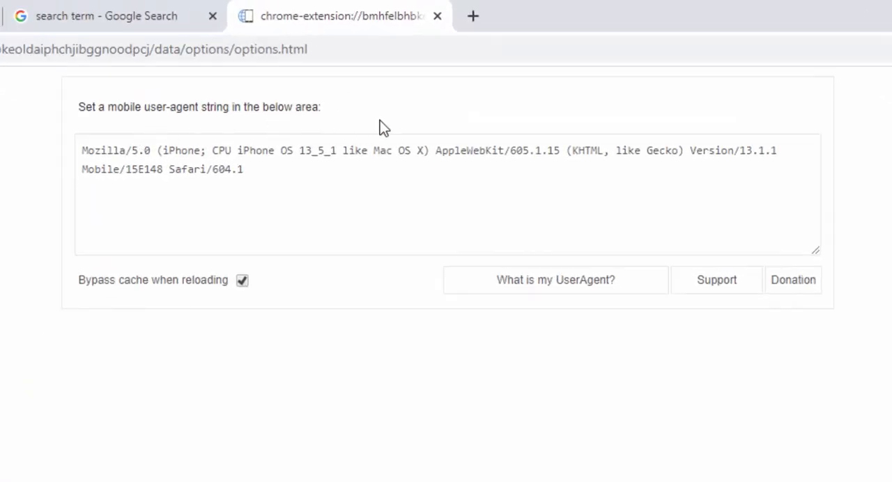
{"action": "mouse_move", "coordinate": [89, 124]}
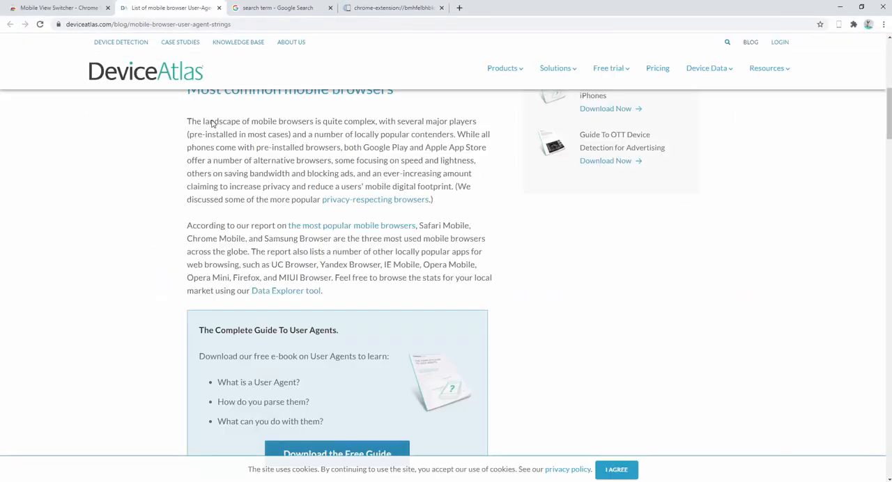
- Copy the DeviceAtlas Chrome Mobile (Samsung Android) string into the options box, then return to Google
{"action": "scroll", "scroll_direction": "down", "scroll_amount": 3}
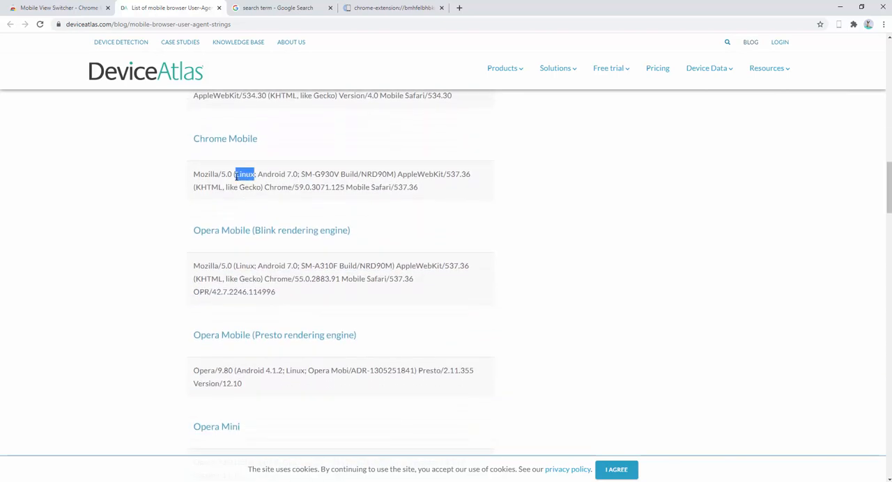
{"action": "left_click", "coordinate": [393, 8]}
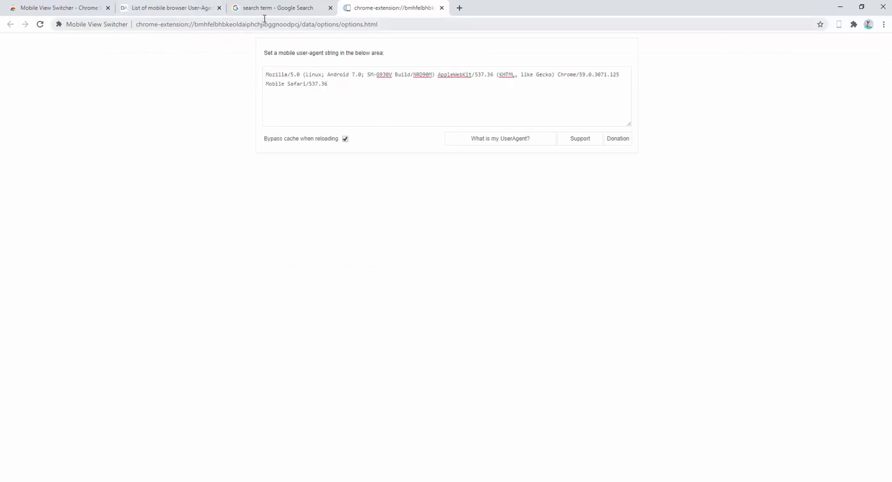
{"action": "left_click", "coordinate": [279, 8]}
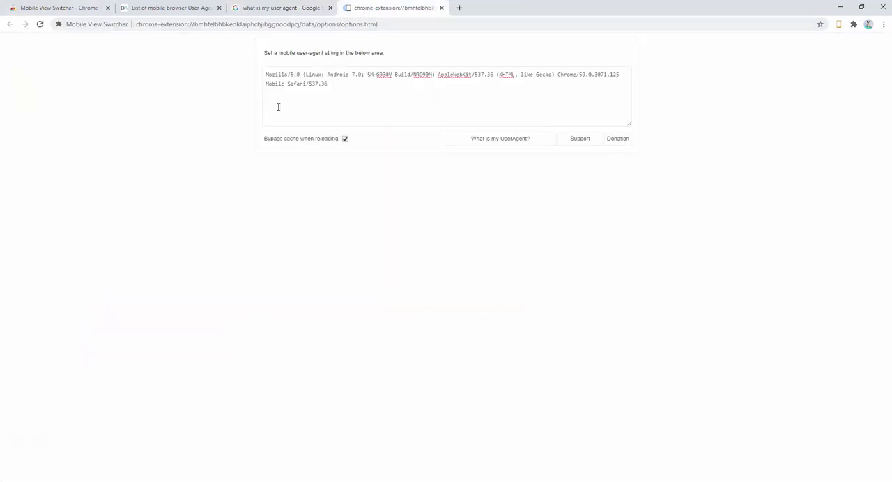
- Store the Opera Mobile (Presto) user-agent and check it via the WhatIsMyBrowser result
{"action": "left_click", "coordinate": [170, 9]}
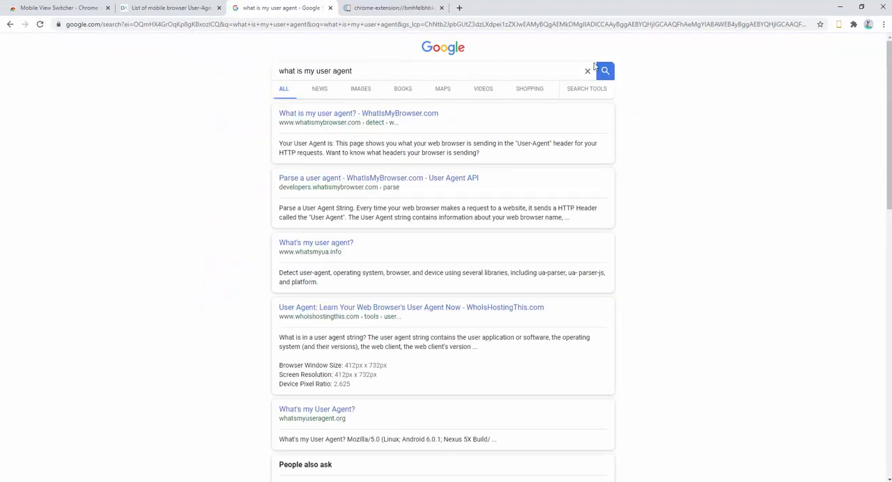
{"action": "scroll", "scroll_direction": "down", "scroll_amount": 3}
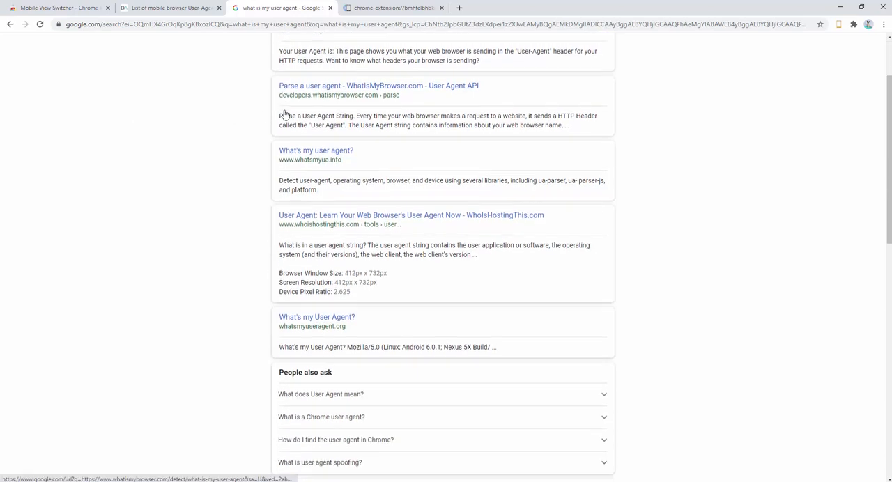
{"action": "left_click", "coordinate": [315, 151]}
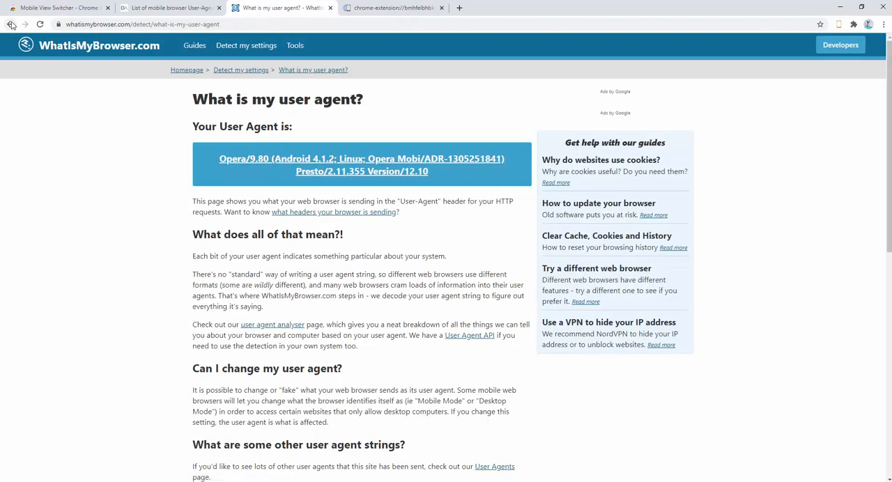
{"action": "left_click", "coordinate": [393, 9]}
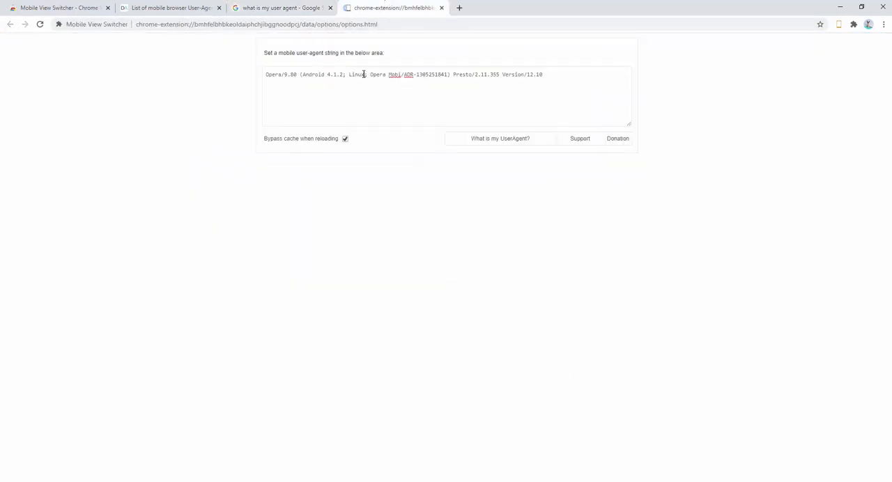
{"action": "left_click", "coordinate": [282, 8]}
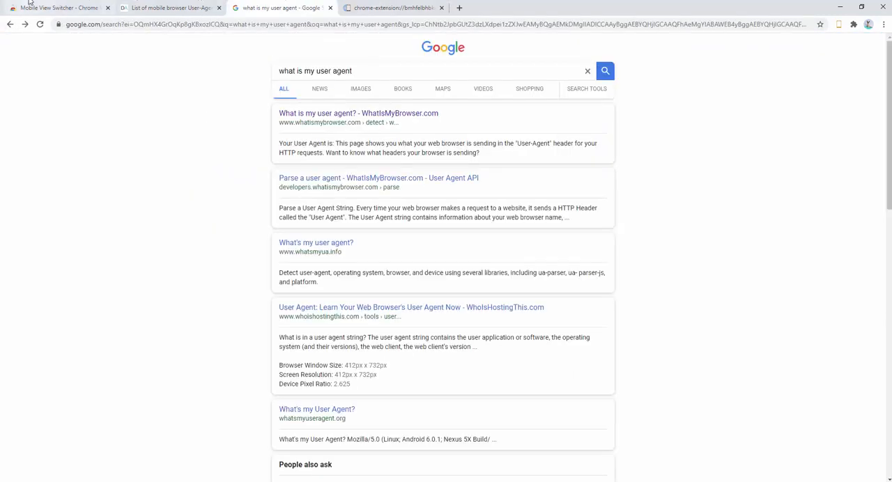
- Review the mobile-layout results for "what is my user agent", then return to the options holding the Opera string
{"action": "scroll", "scroll_direction": "down", "scroll_amount": 3}
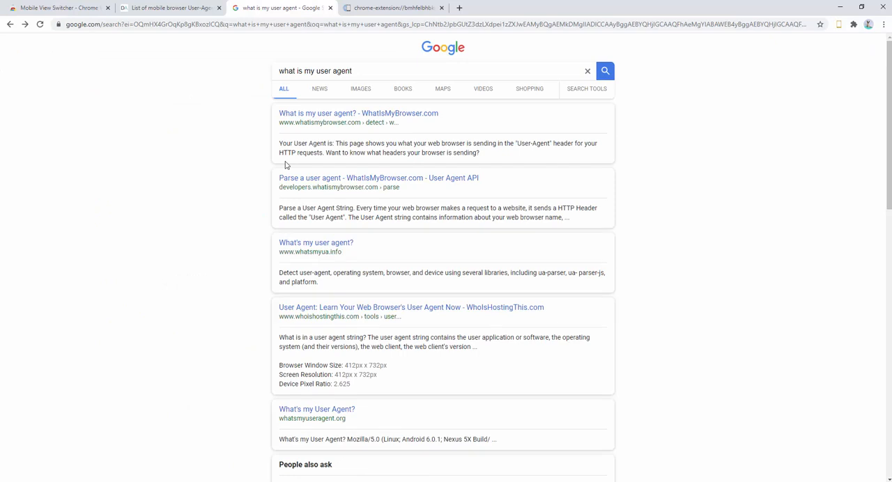
{"action": "mouse_move", "coordinate": [284, 164]}
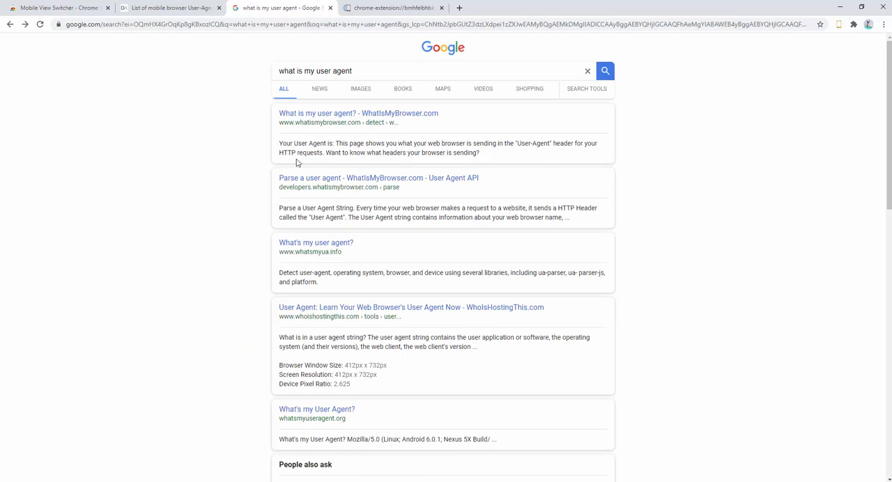
{"action": "mouse_move", "coordinate": [857, 39]}
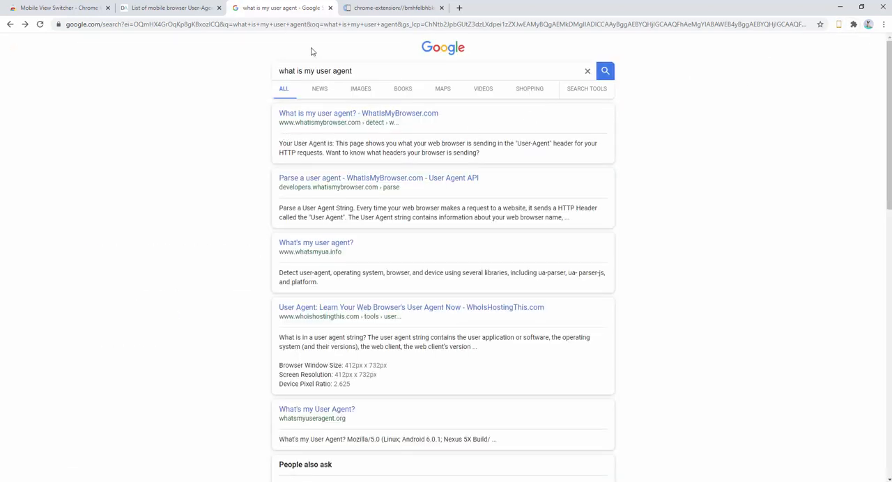
{"action": "left_click", "coordinate": [393, 8]}
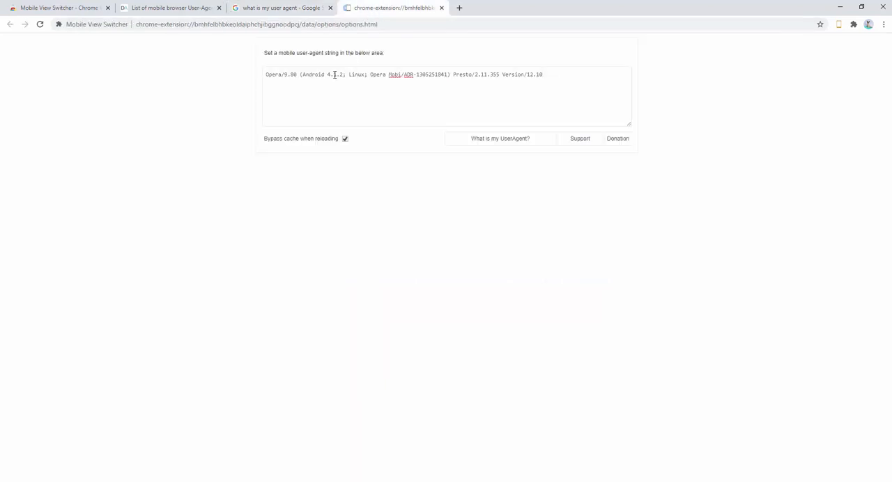